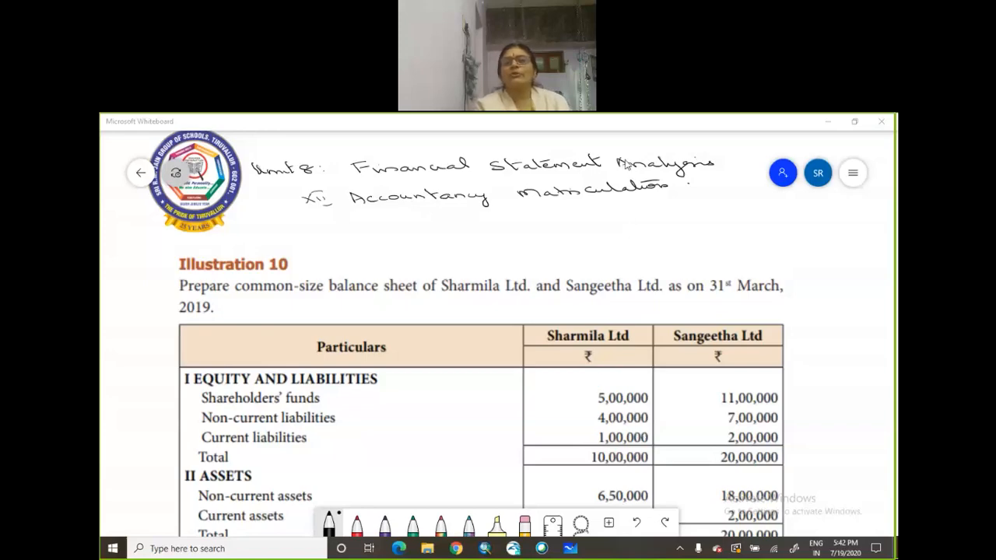
mouse_move(651, 154)
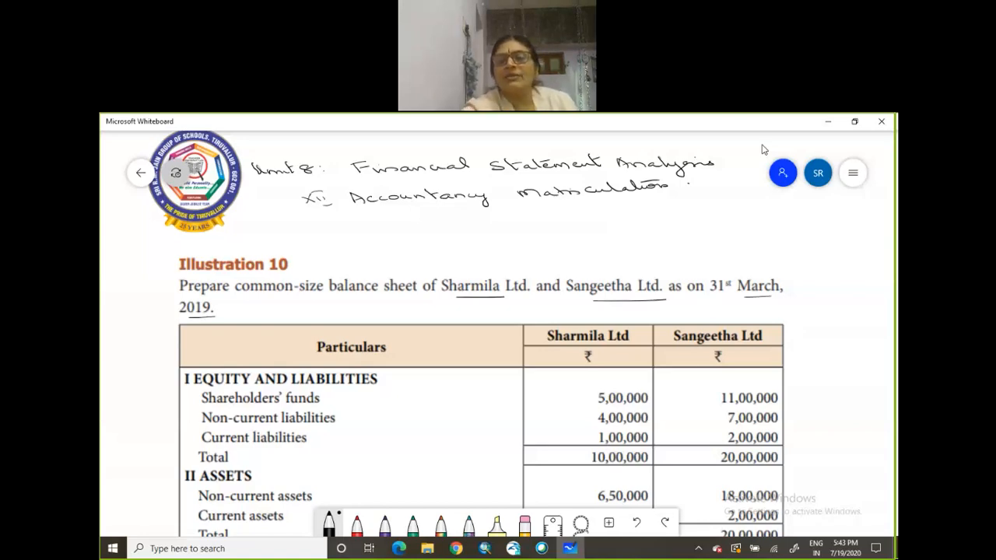
Scroll down to bring the handwritten common-size table into view after underlining names and date.
scroll(down, 3)
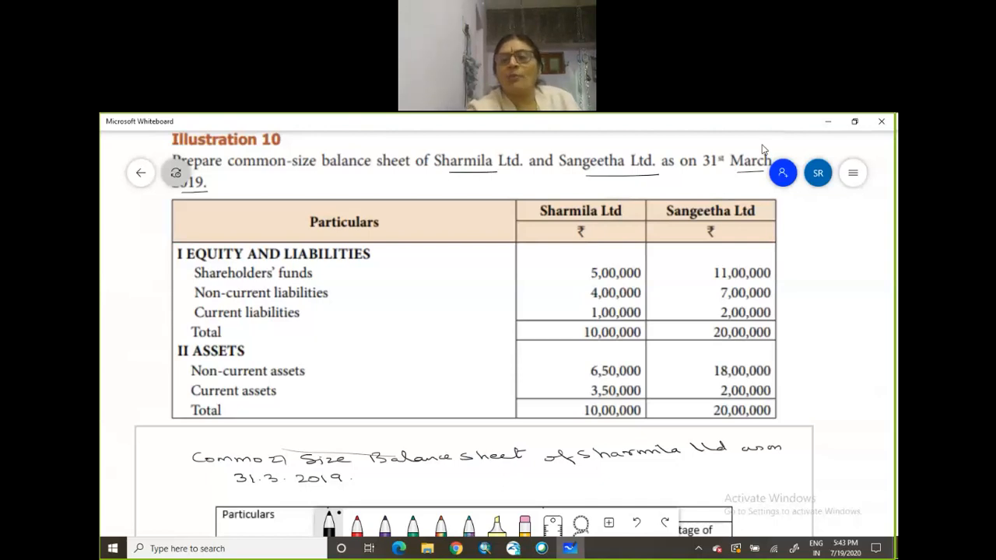
Write Sangeetha Ltd's absolute amounts 11,00,000, 7,00,000 and 2,00,000, with the 20,00,000 total row.
scroll(down, 3)
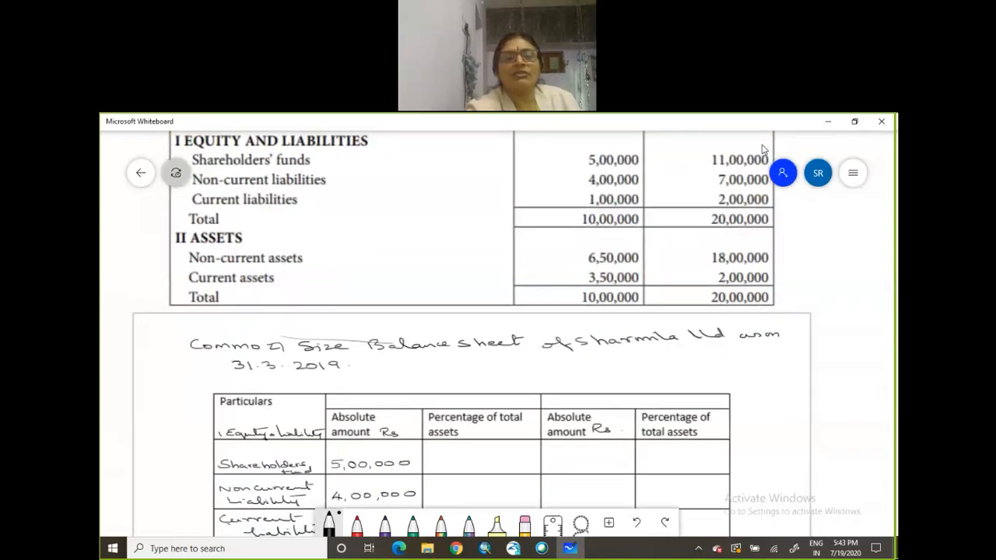
scroll(down, 3)
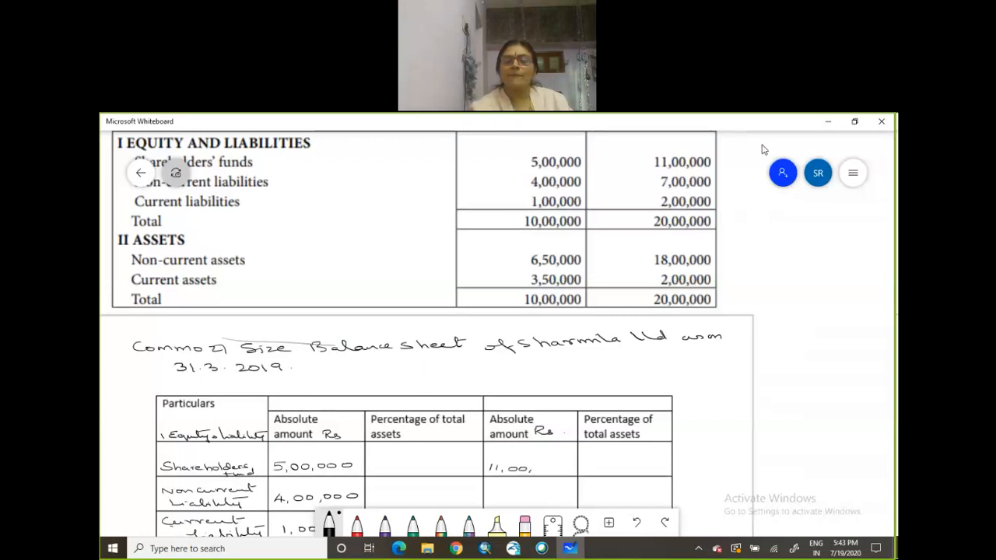
text(000)
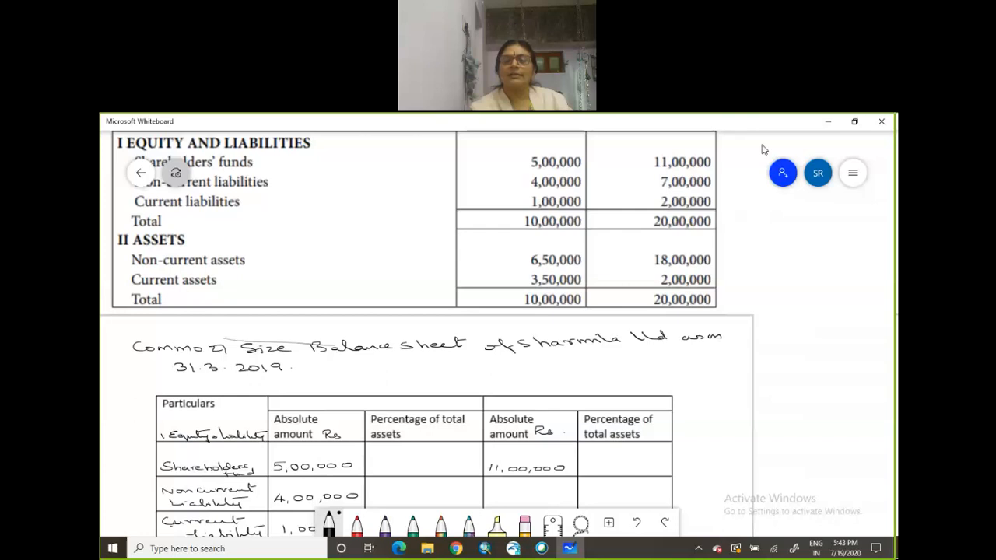
text(700,000)
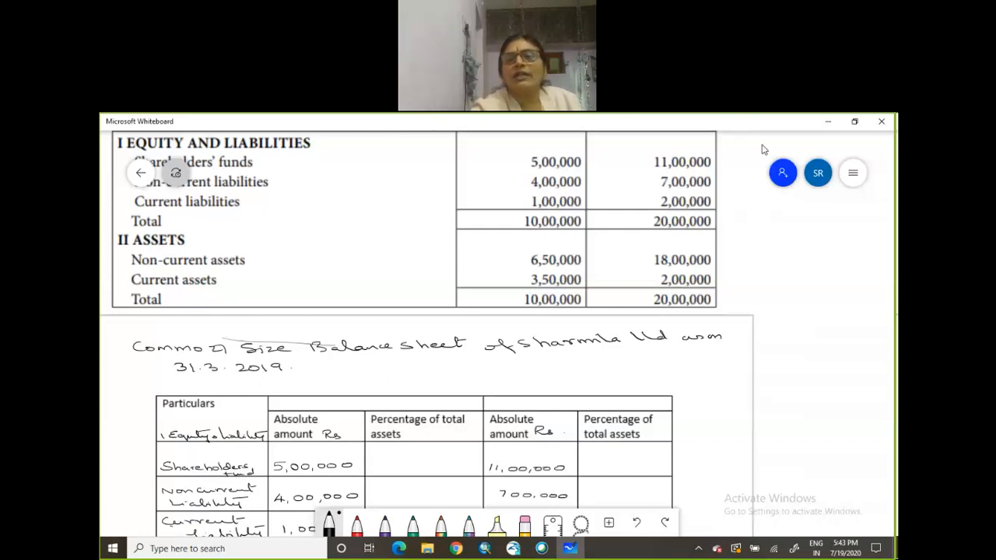
scroll(down, 3)
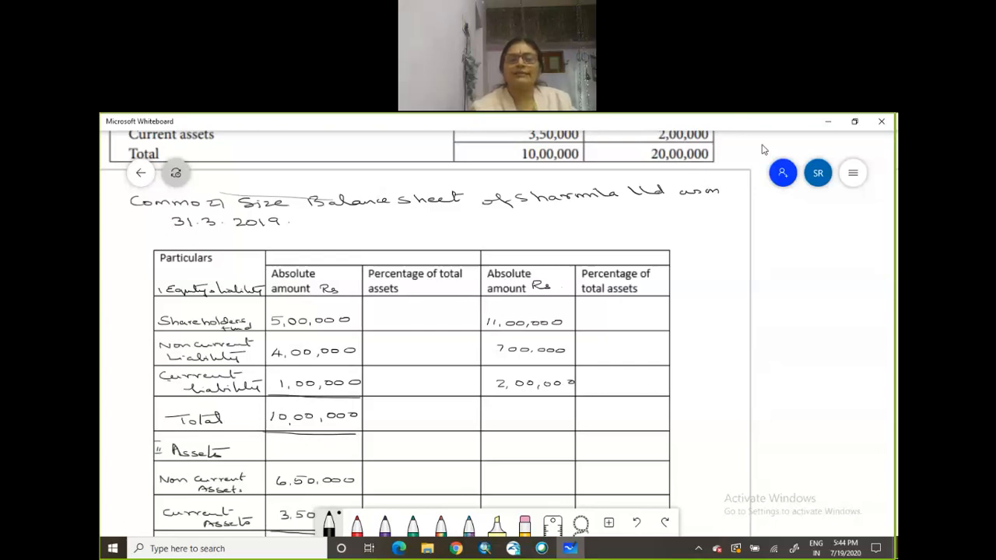
text(20,00)
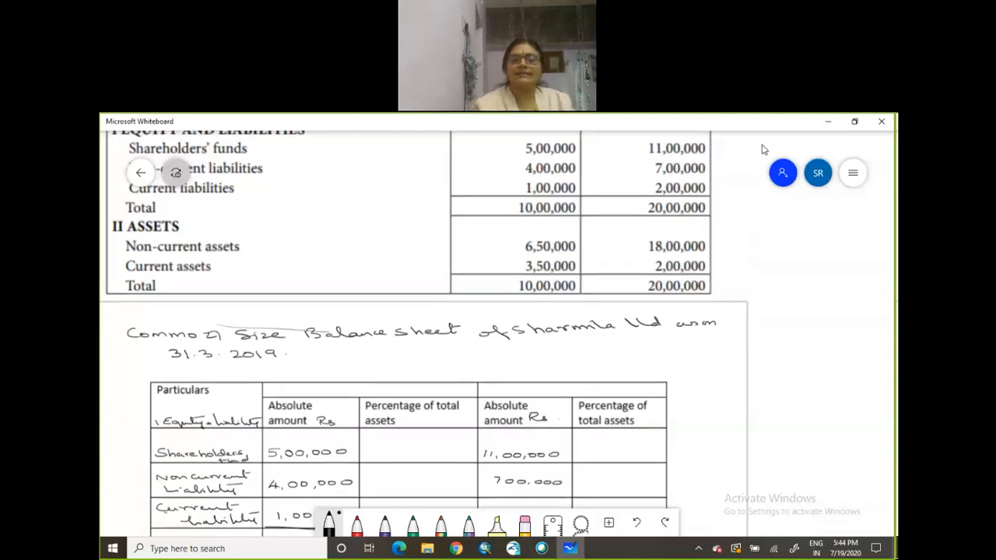
scroll(down, 3)
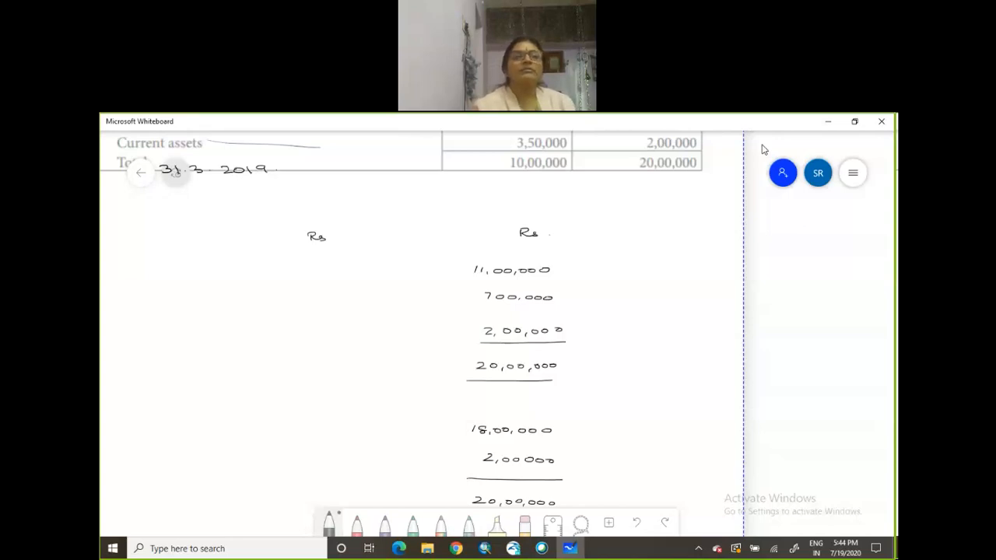
Scroll back up to the table after writing Sangeetha Ltd's remaining asset amounts.
scroll(up, 3)
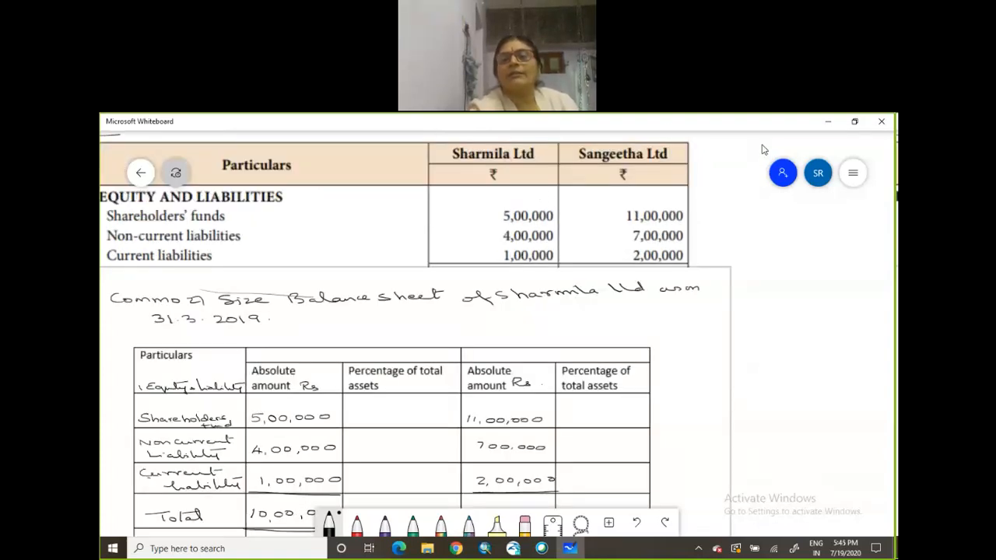
Scroll down to the percentage columns to write 100 in each total row.
scroll(down, 3)
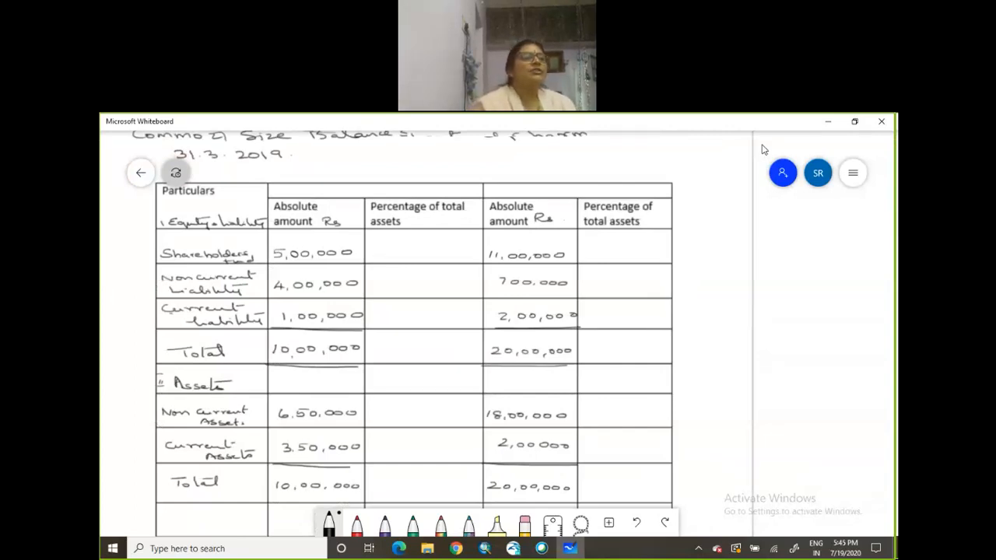
scroll(down, 3)
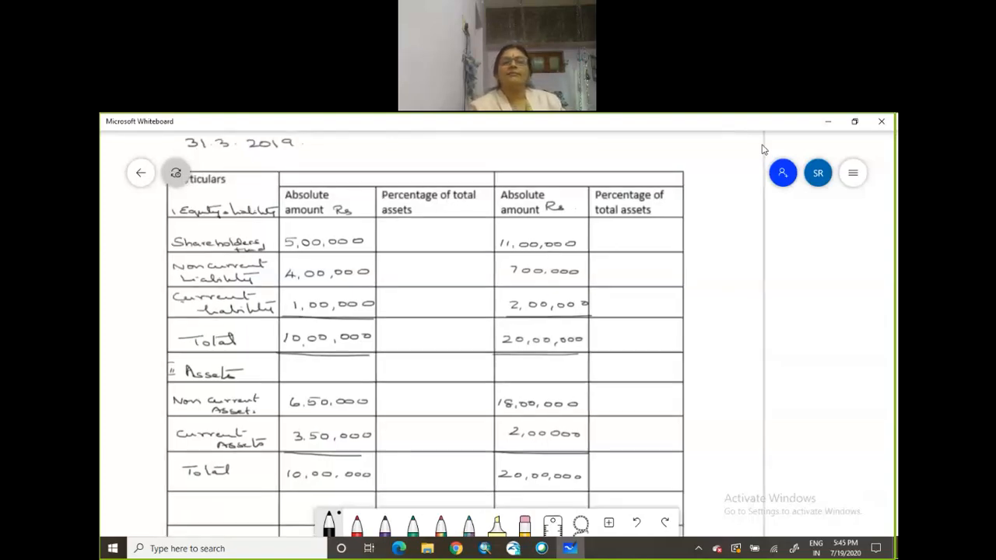
scroll(down, 3)
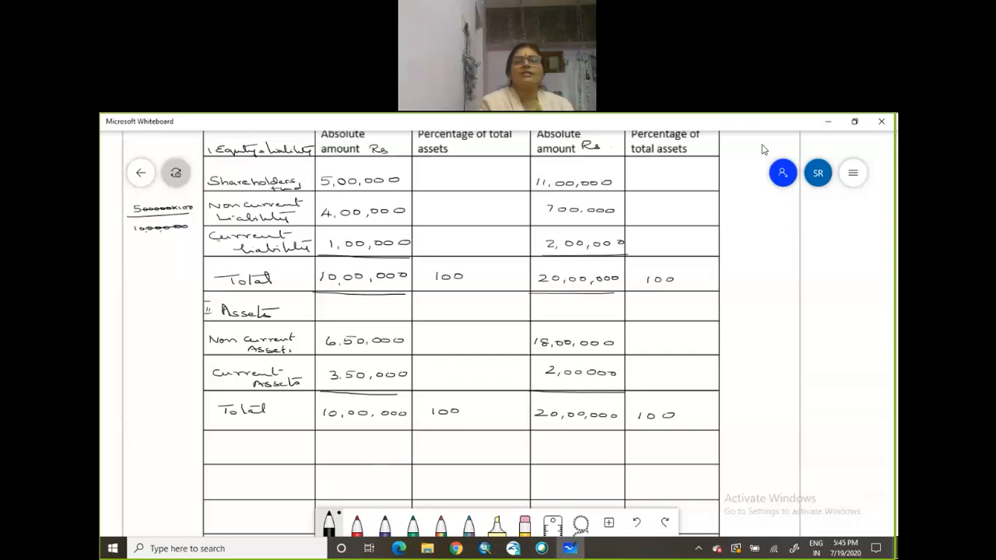
Write 50 for Sharmila's shareholders' funds and, via margin working, 40 for non-current liabilities.
click(430, 180)
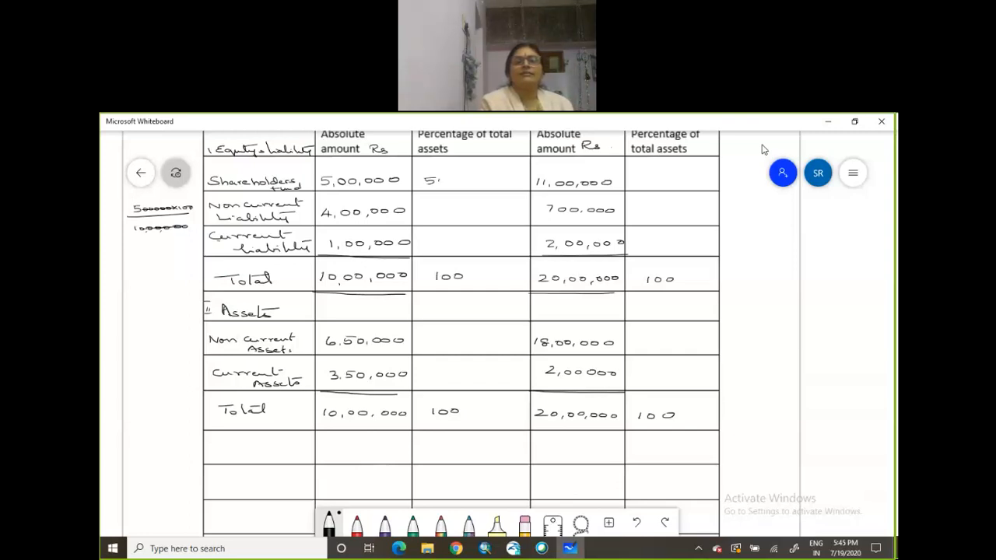
click(439, 181)
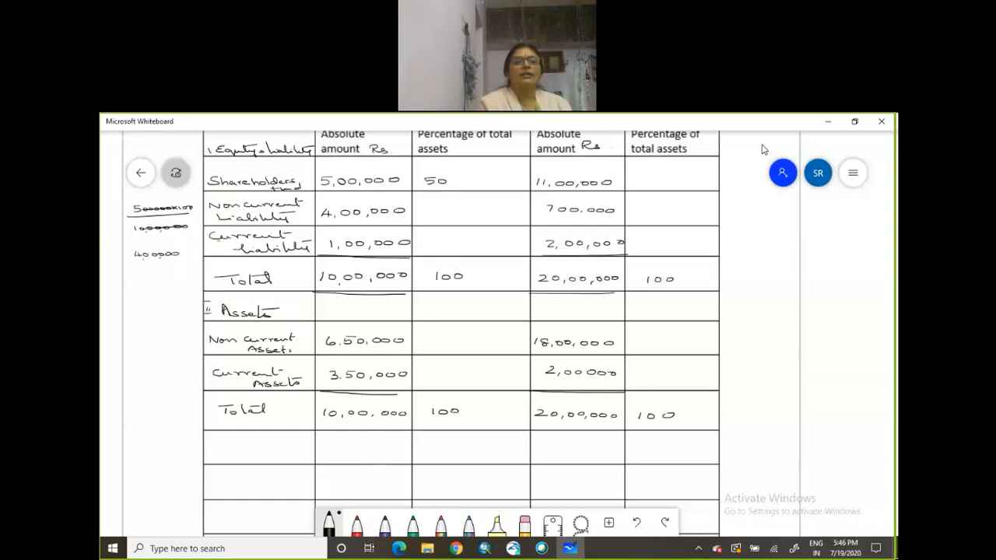
drag(143, 252, 199, 261)
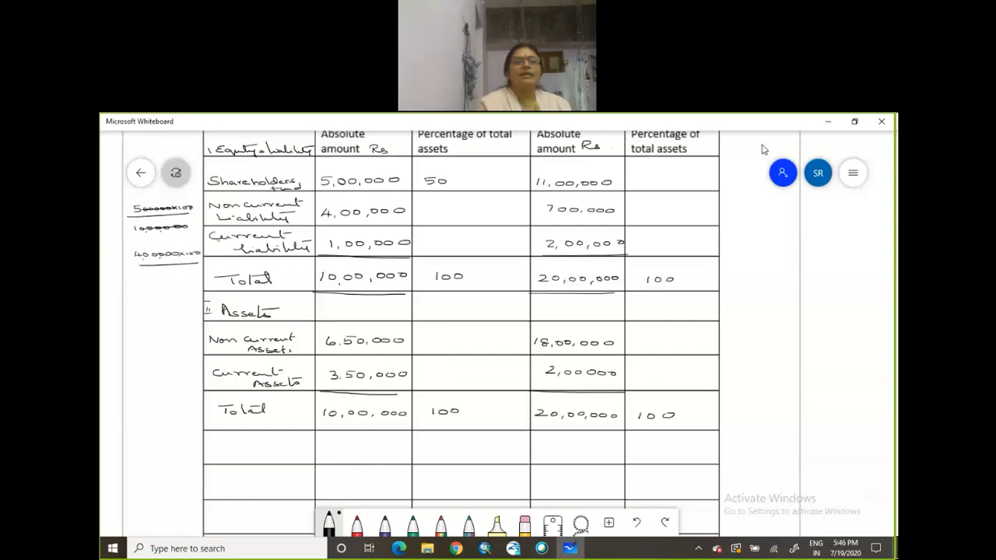
drag(137, 274, 152, 274)
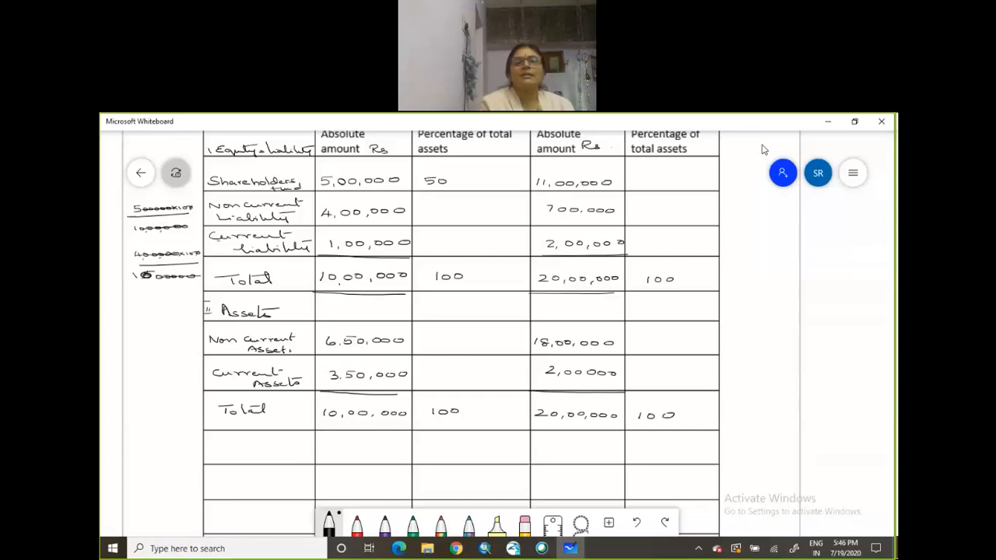
text(40)
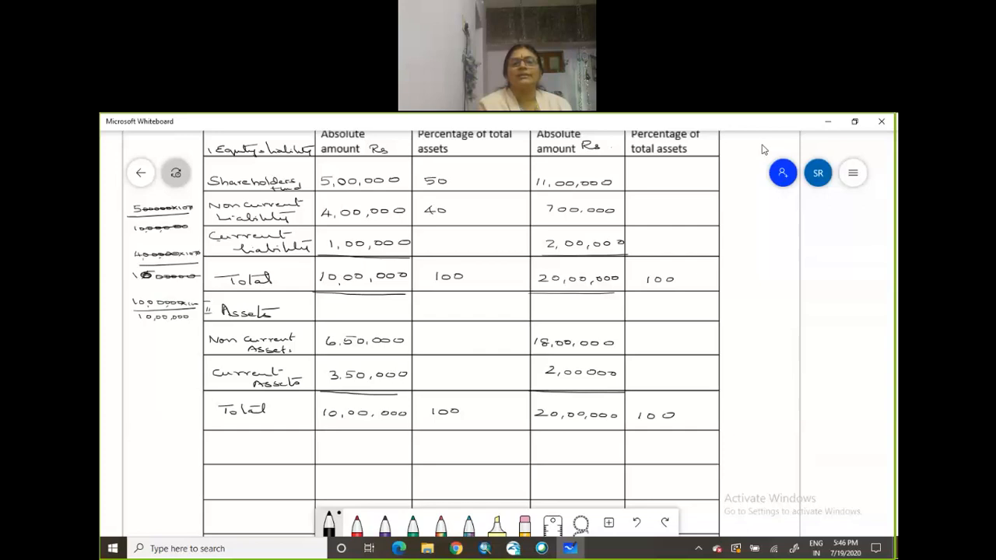
Work 6,50,000 ÷ 10,00,000 × 100 in the margin, giving 10 for current liabilities and 65 for non-current assets.
text(100)
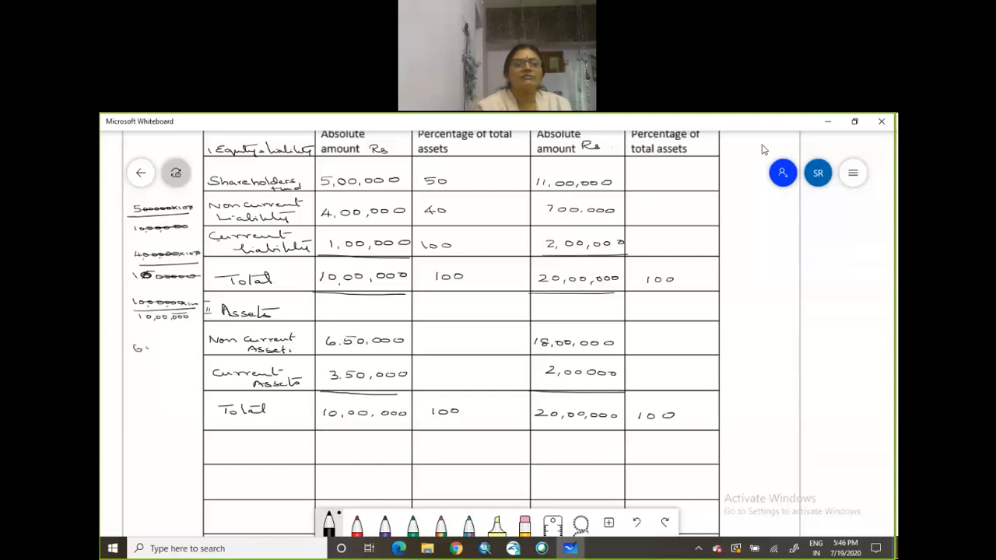
drag(128, 349, 183, 350)
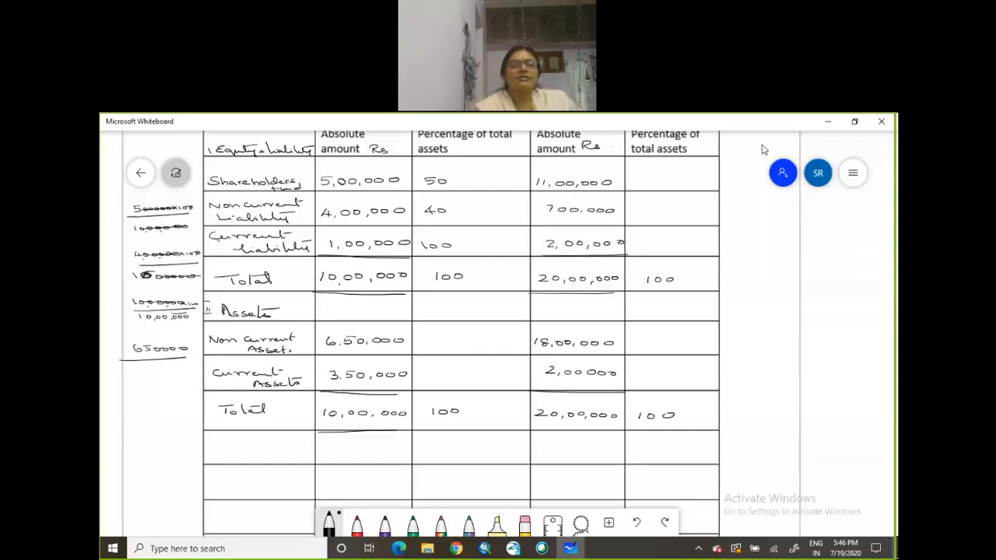
text(10 000)
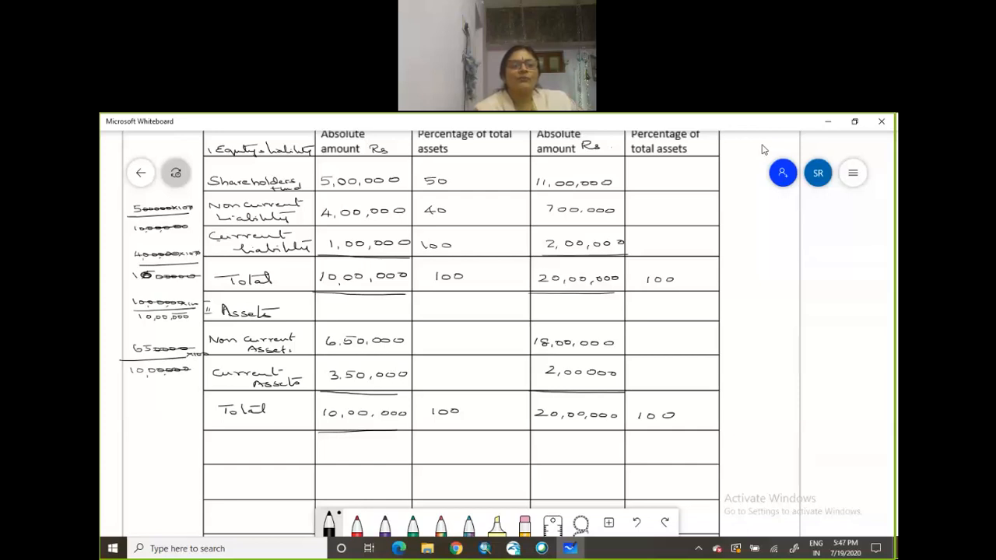
click(436, 339)
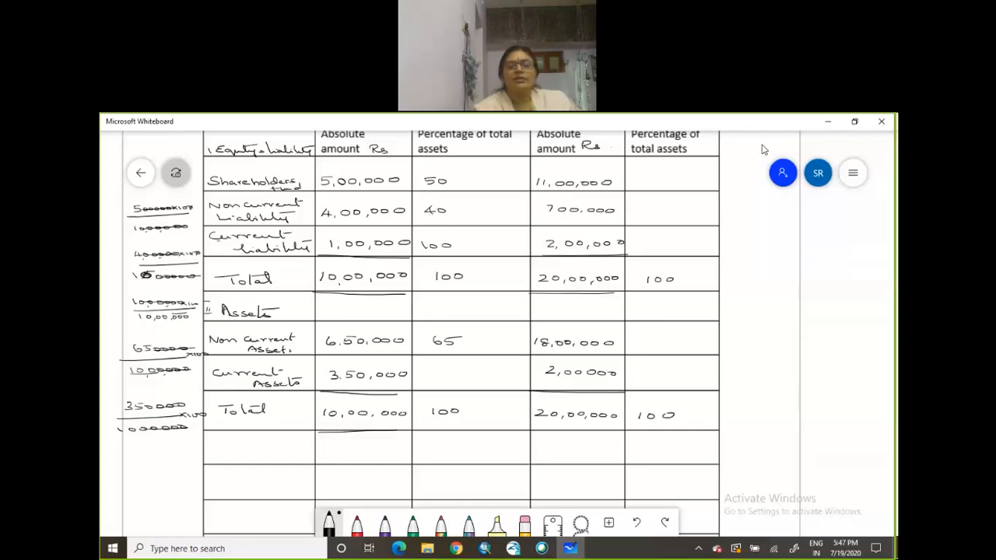
click(444, 374)
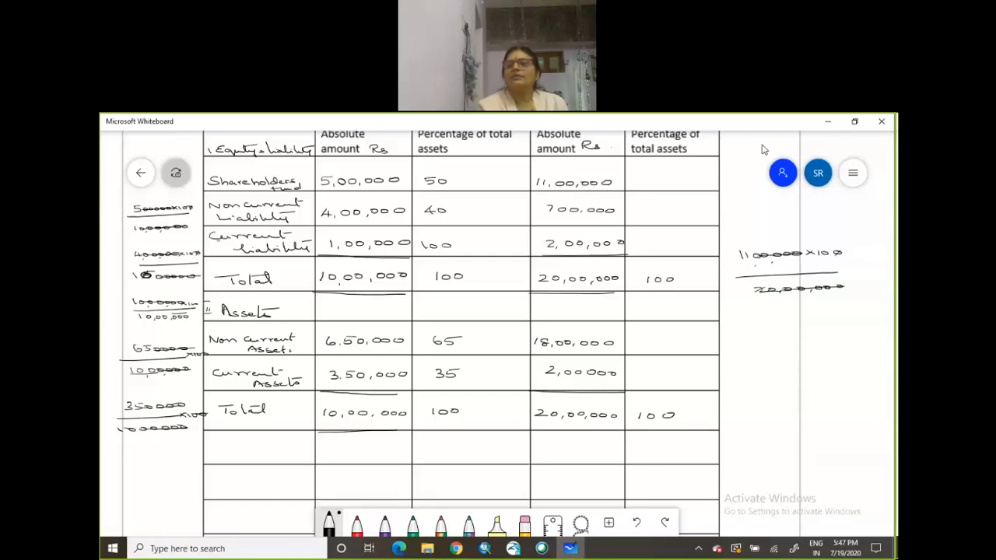
Cancel down Sangeetha's shareholders' funds working to 55 and write 35 for non-current liabilities.
click(815, 240)
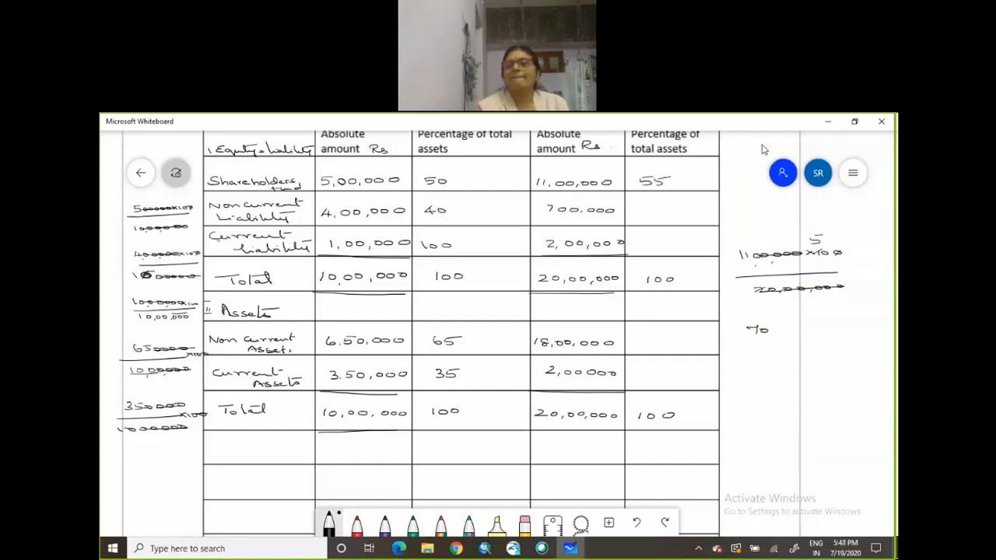
text(000)
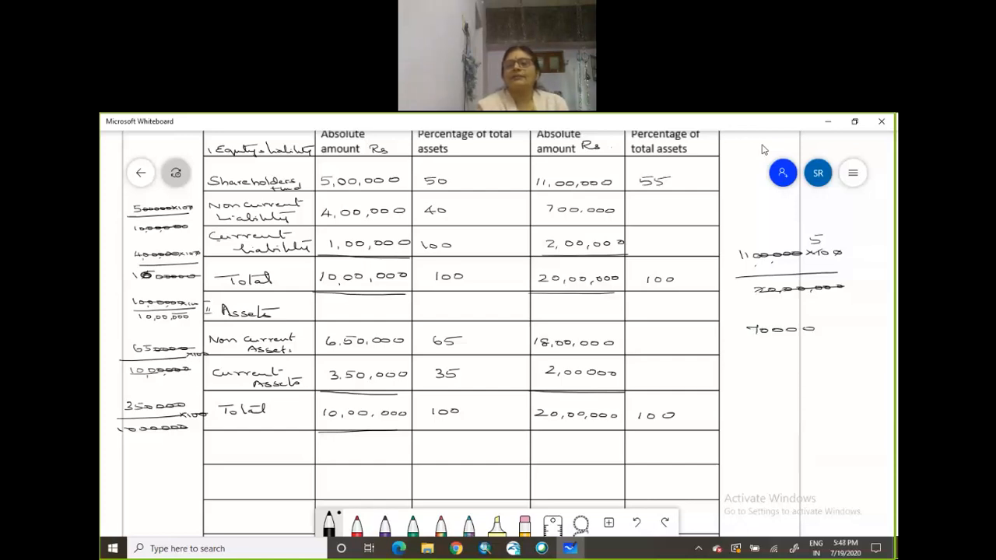
drag(747, 343, 837, 333)
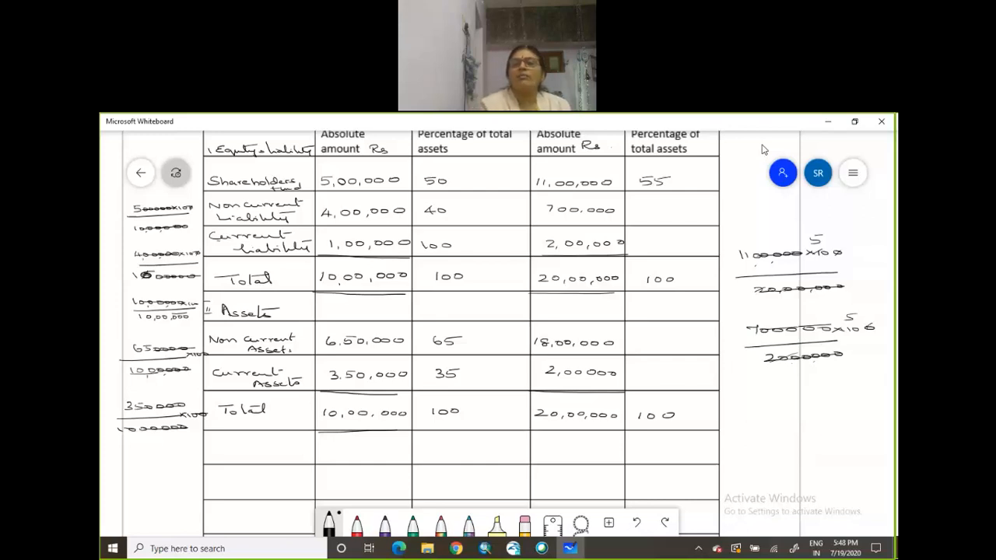
text(35)
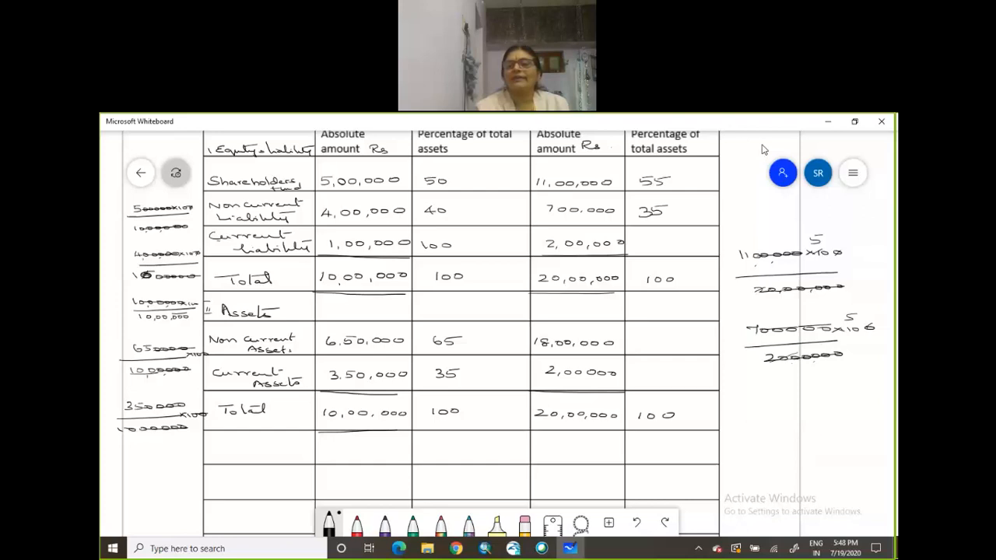
drag(747, 392, 778, 392)
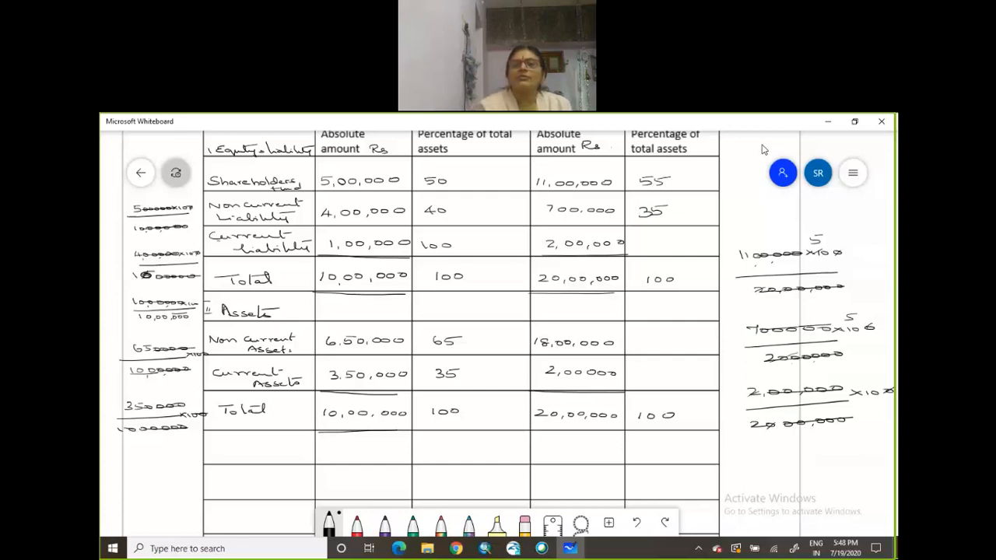
Write 10 for Sangeetha's current liabilities and work out 90 and 10 for assets below the table.
click(655, 243)
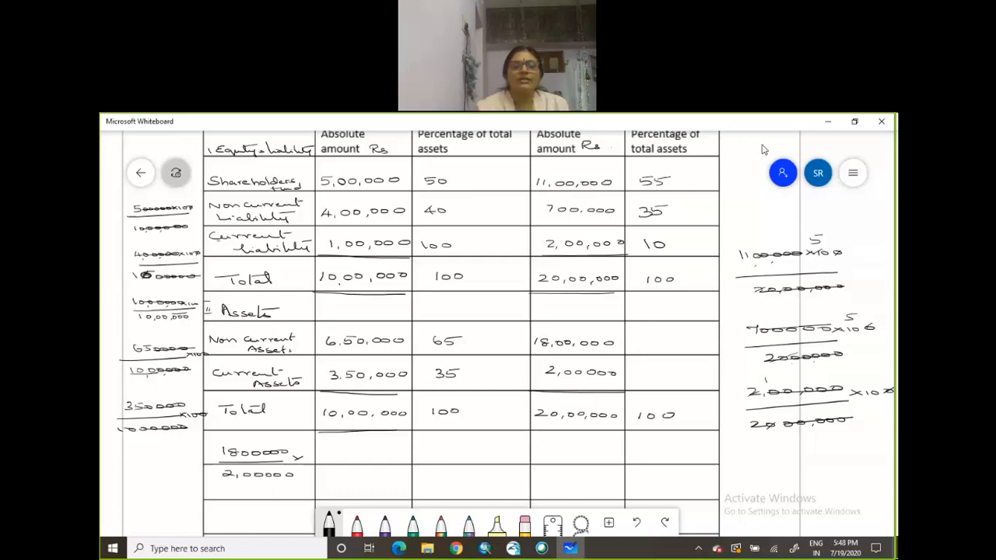
click(311, 459)
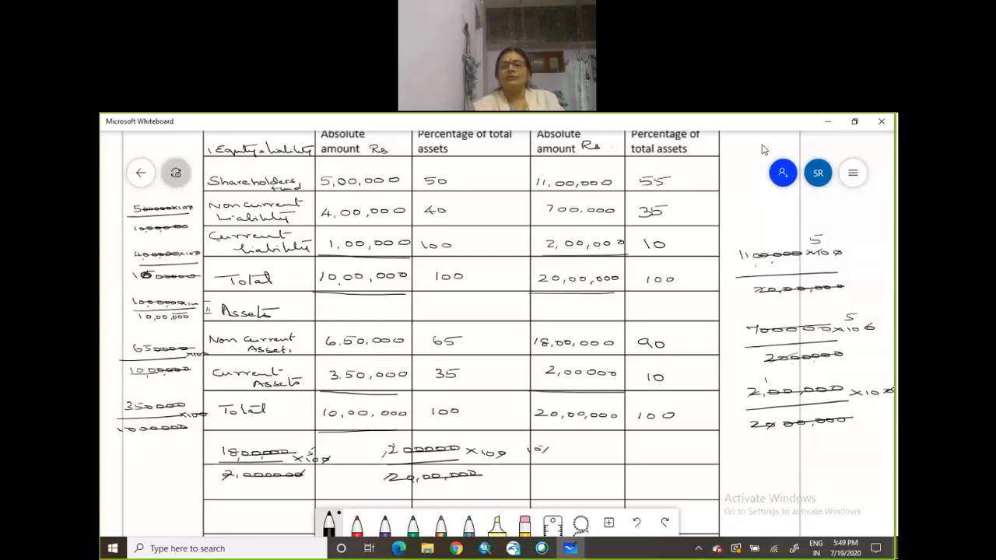
Draw a short rule under the asset calculation beneath the table.
drag(568, 475, 635, 475)
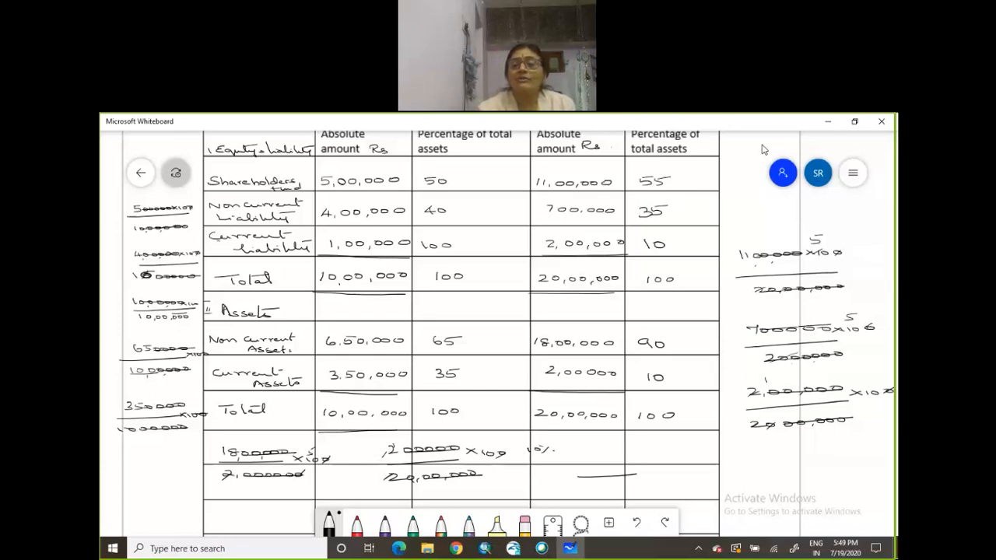
mouse_move(739, 147)
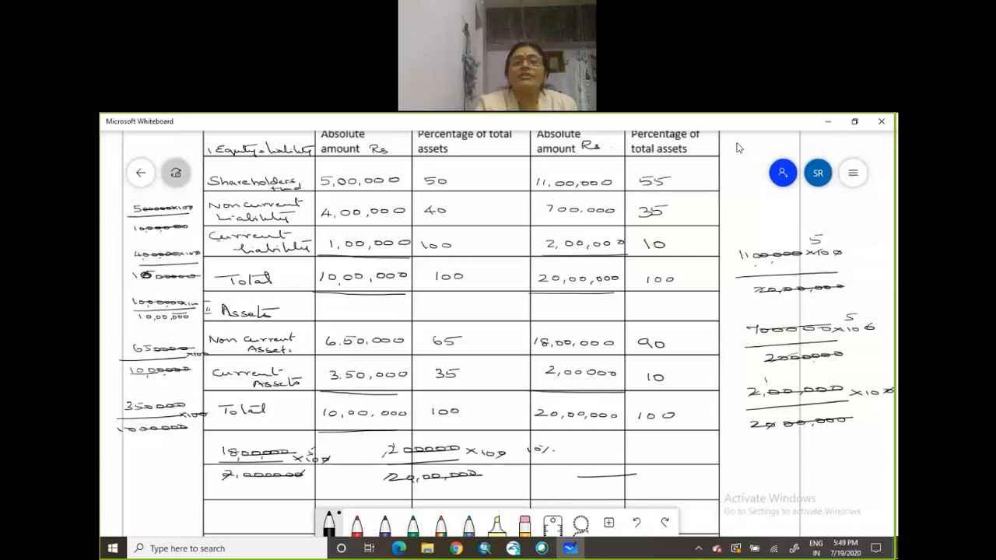
mouse_move(548, 128)
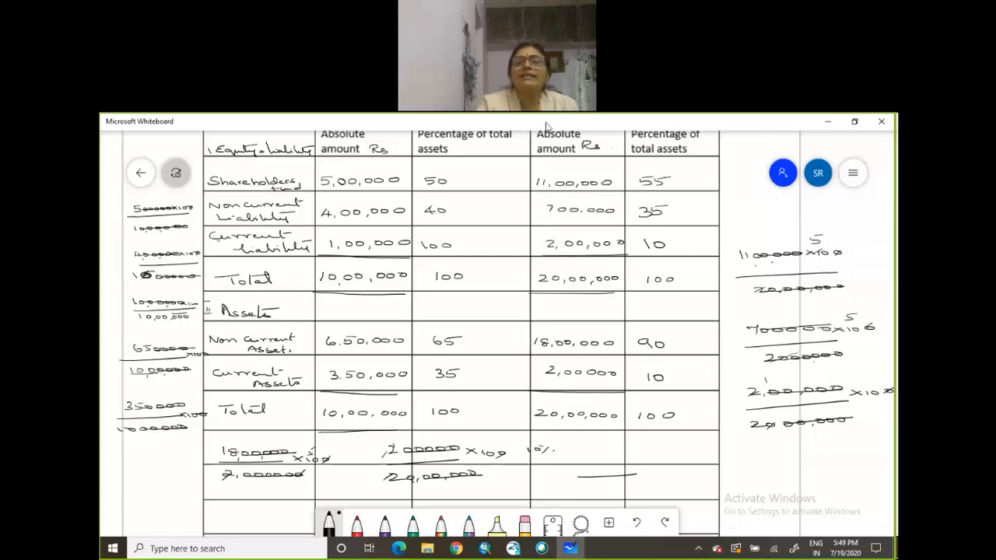
mouse_move(599, 258)
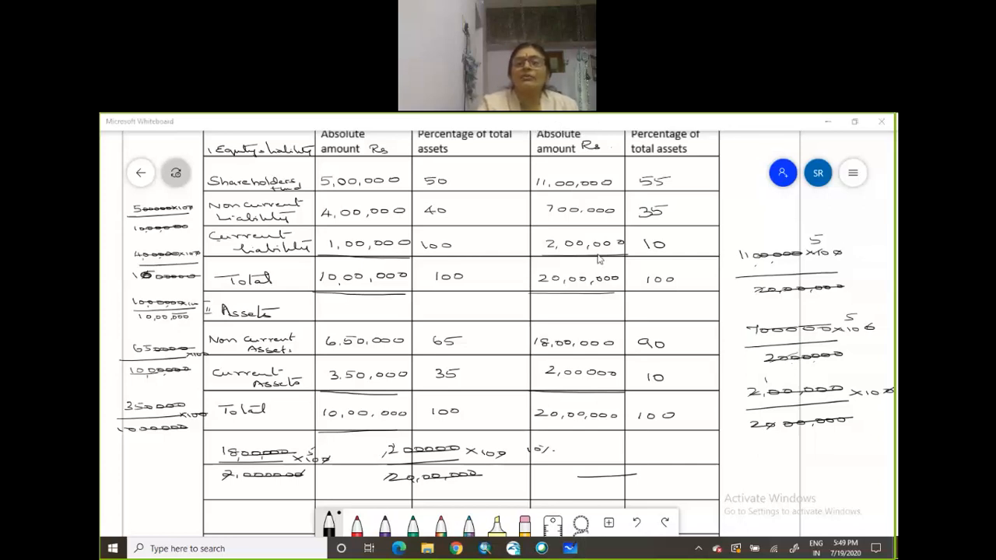